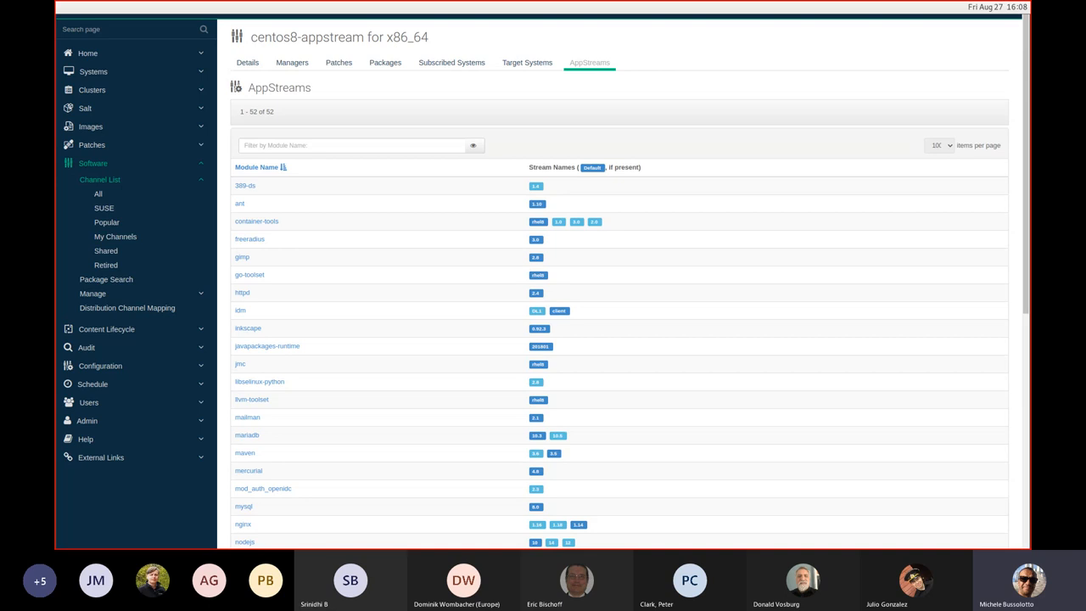
pyautogui.moveTo(606, 254)
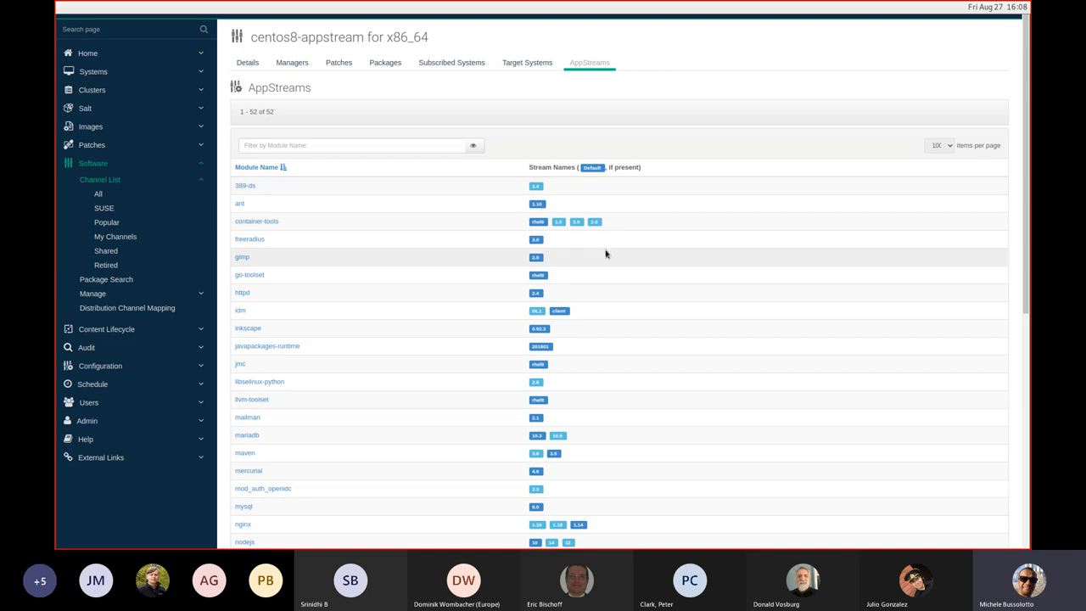
pyautogui.moveTo(340, 55)
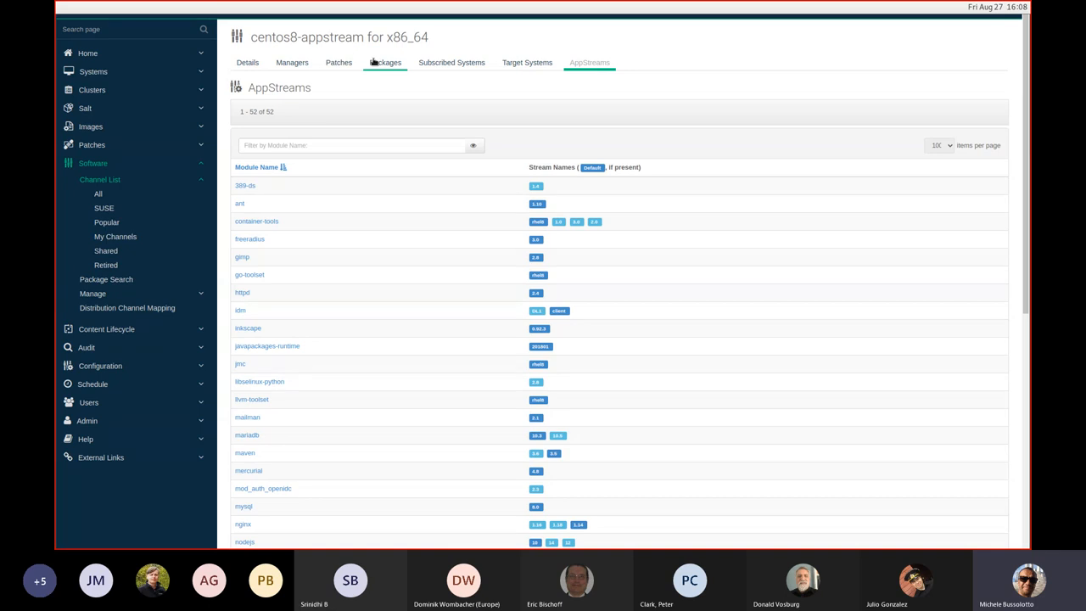
pyautogui.moveTo(472, 76)
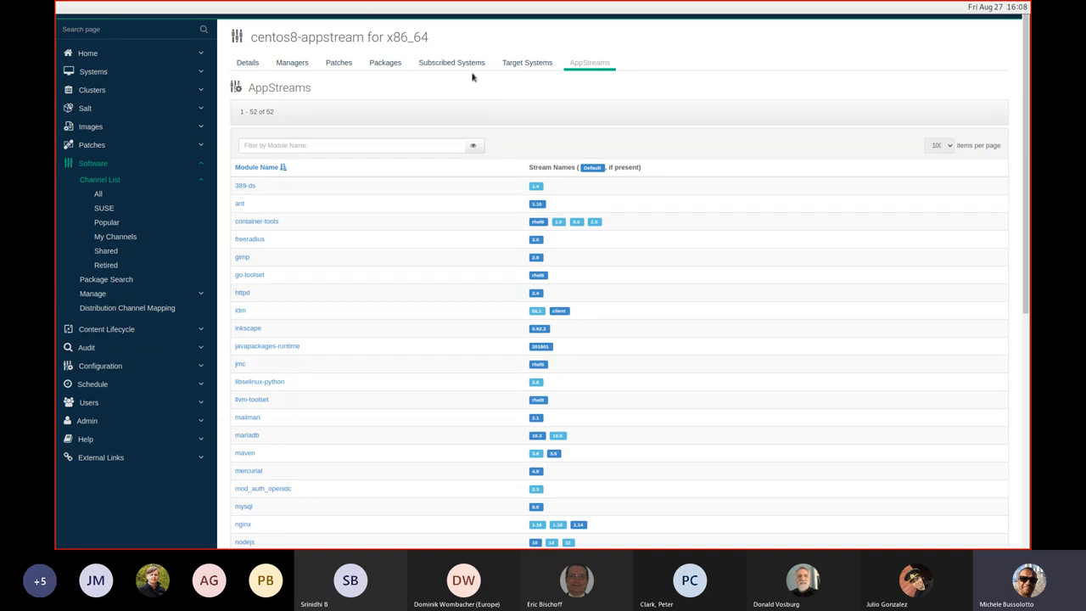
pyautogui.moveTo(369, 48)
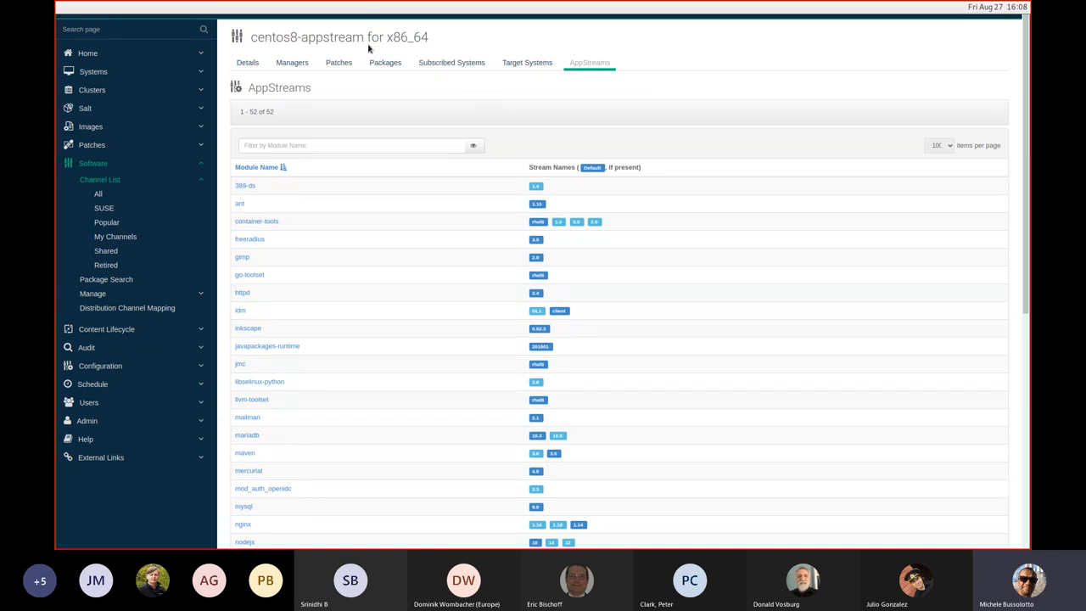
pyautogui.moveTo(586, 179)
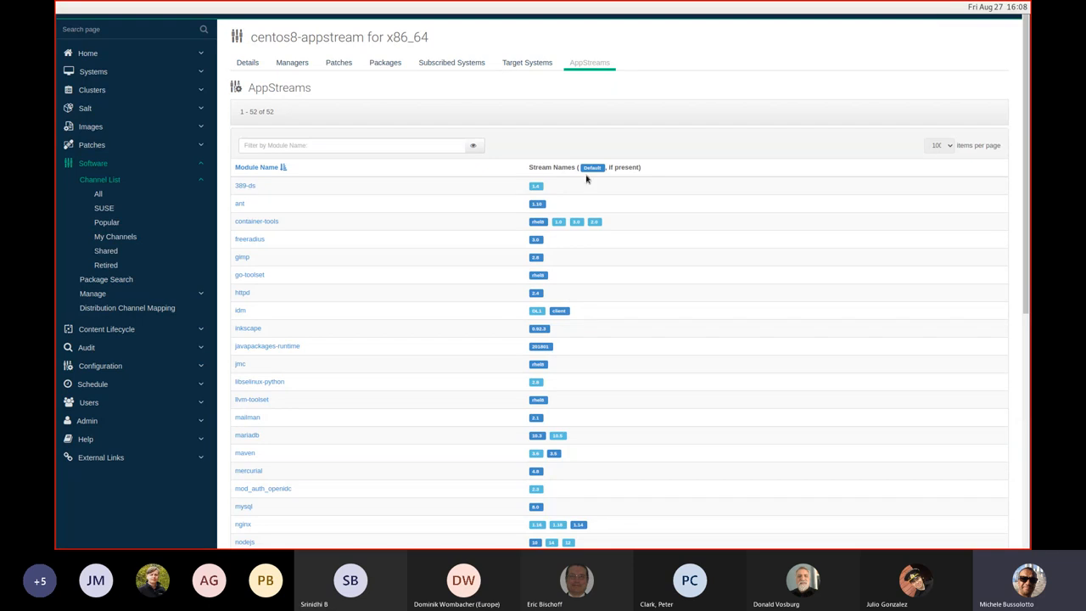
pyautogui.moveTo(643, 87)
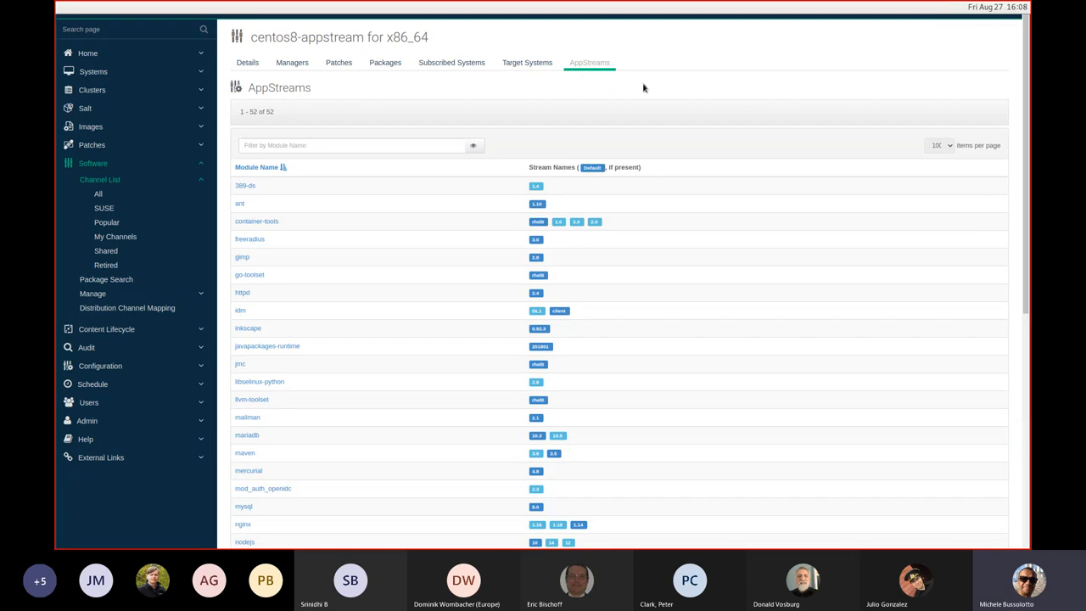
pyautogui.moveTo(453, 331)
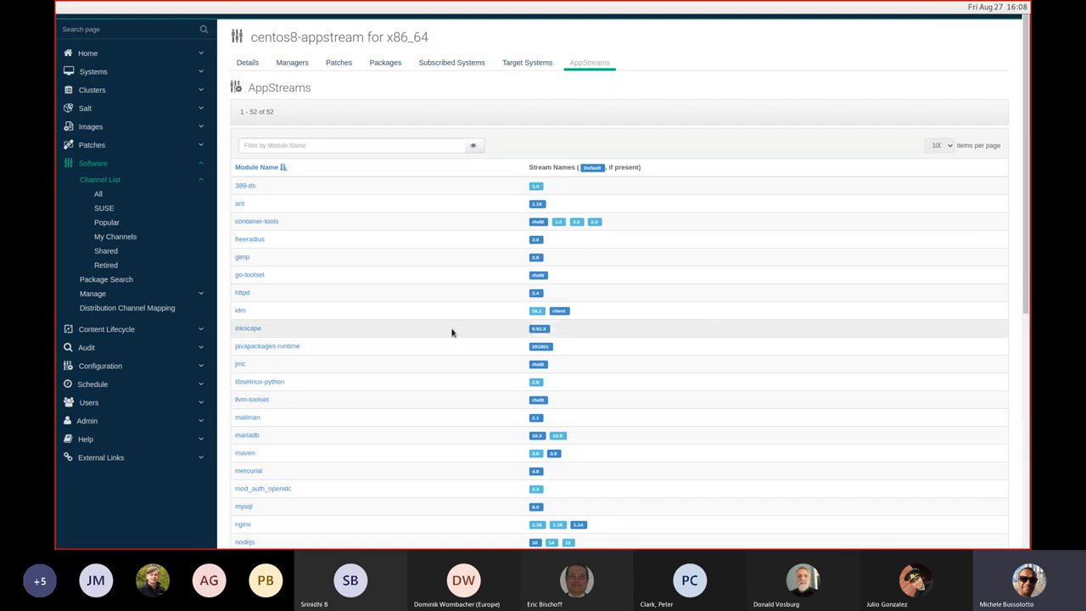
pyautogui.moveTo(377, 223)
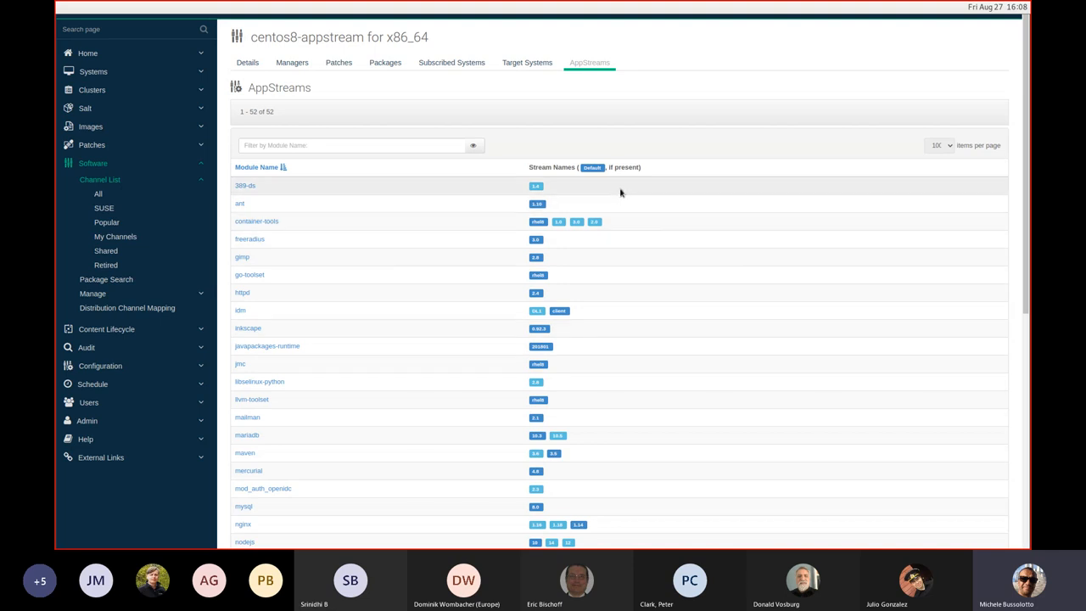
pyautogui.moveTo(653, 222)
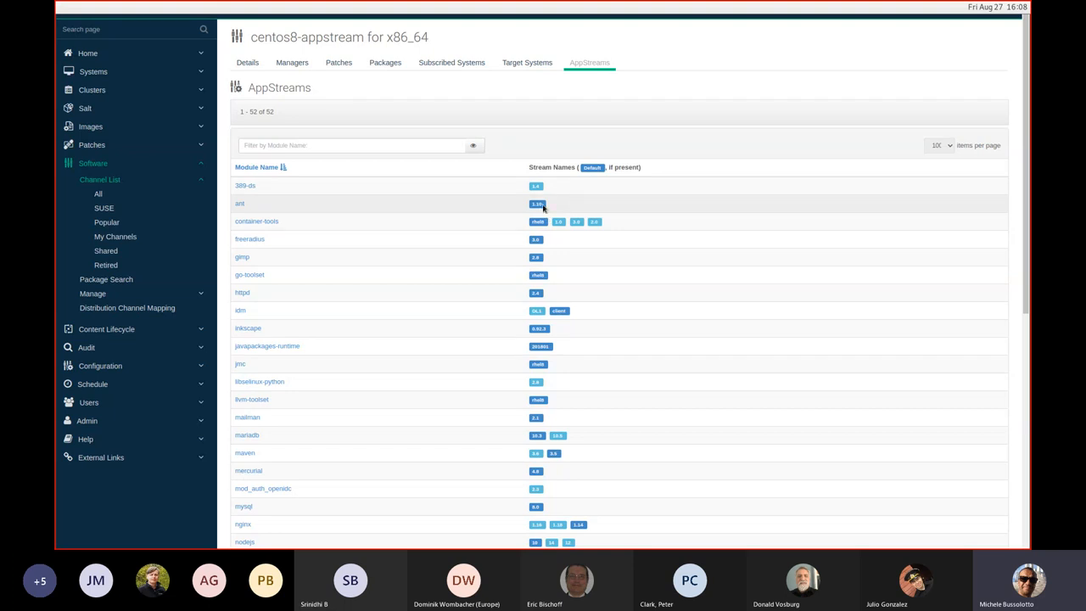
pyautogui.moveTo(615, 184)
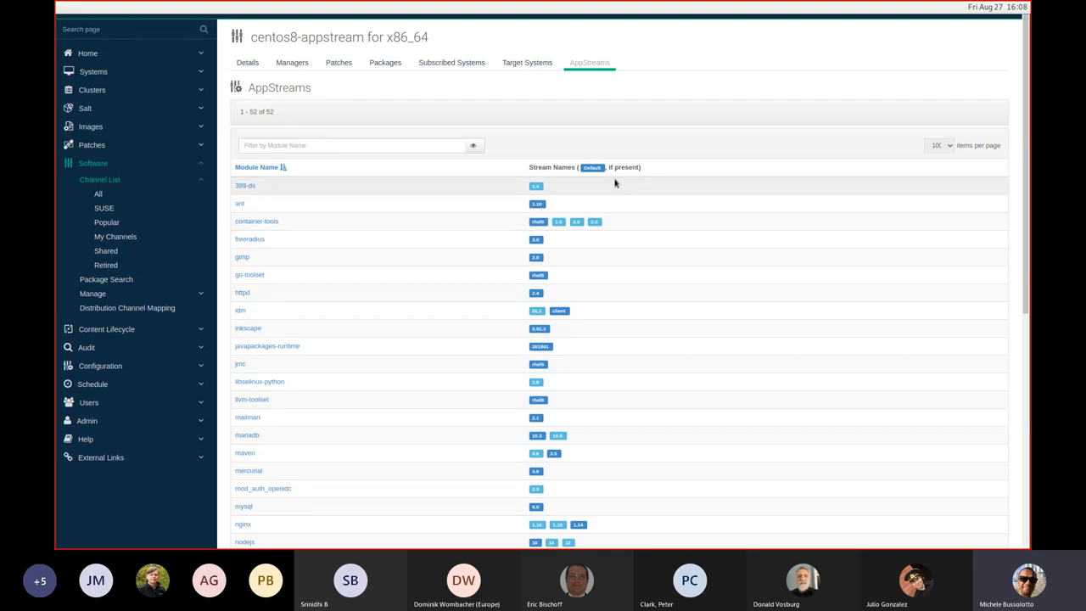
pyautogui.moveTo(592, 274)
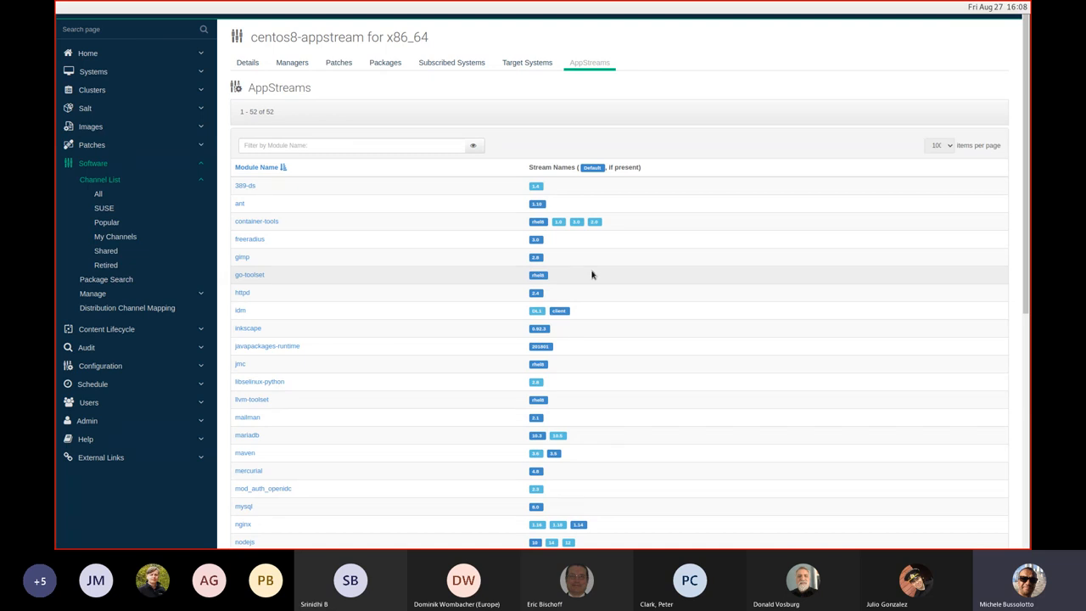
pyautogui.moveTo(610, 449)
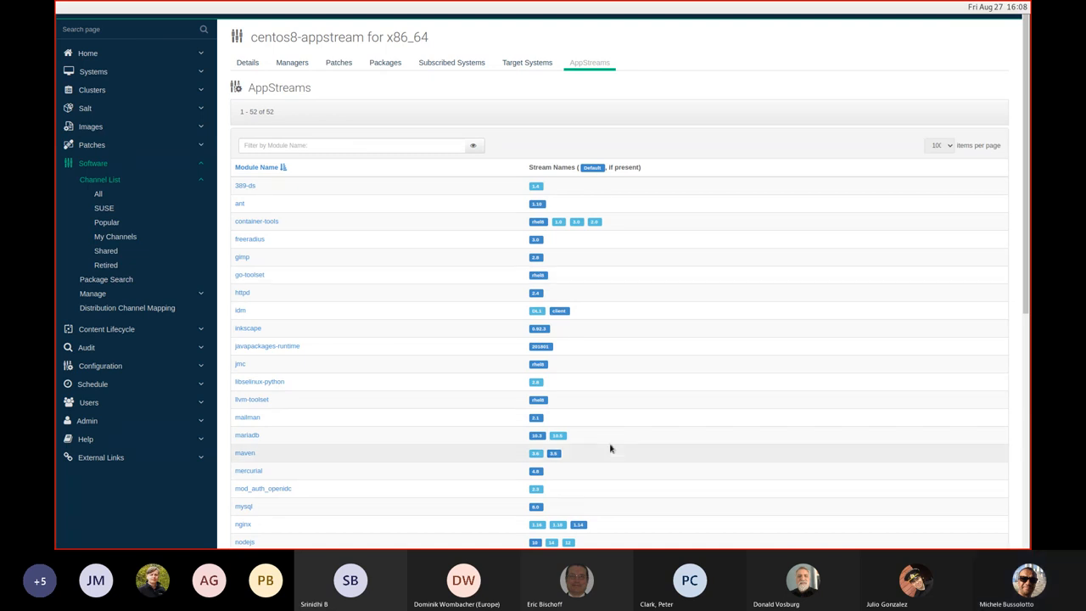
pyautogui.moveTo(599, 424)
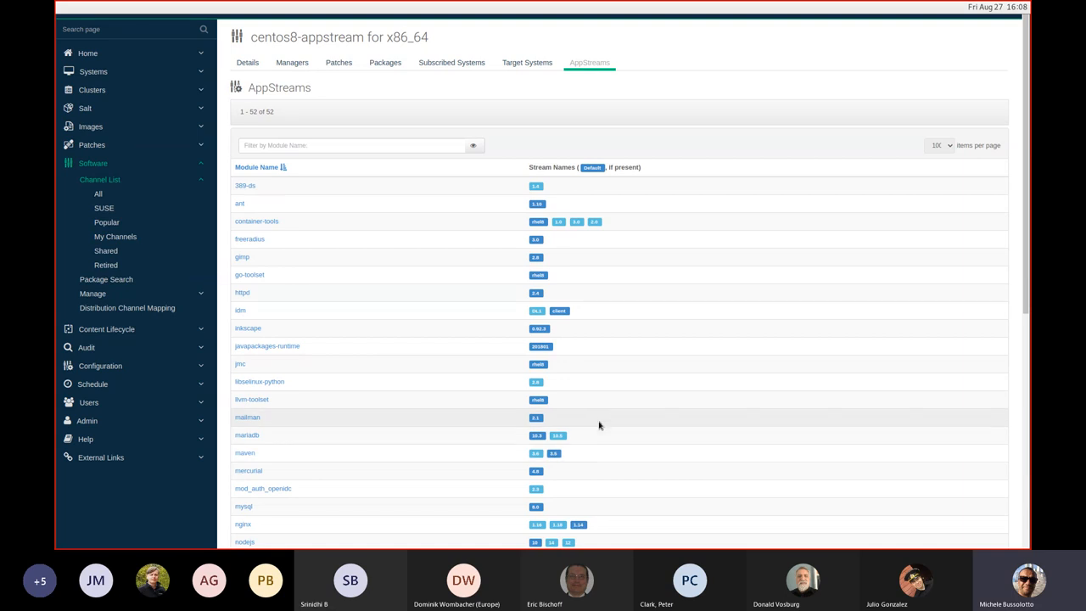
pyautogui.moveTo(407, 362)
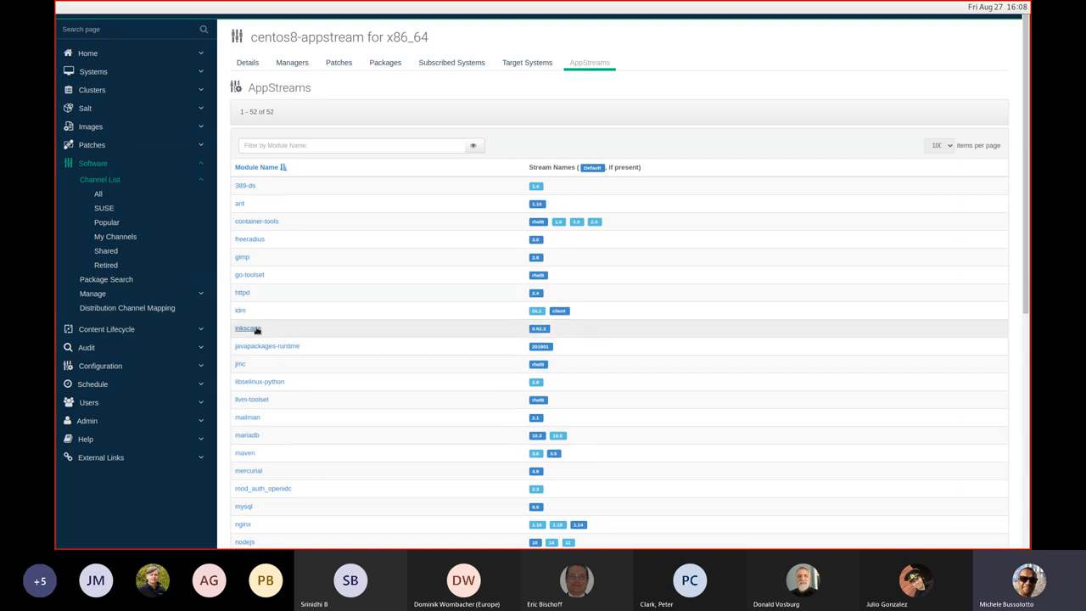
pyautogui.moveTo(226, 456)
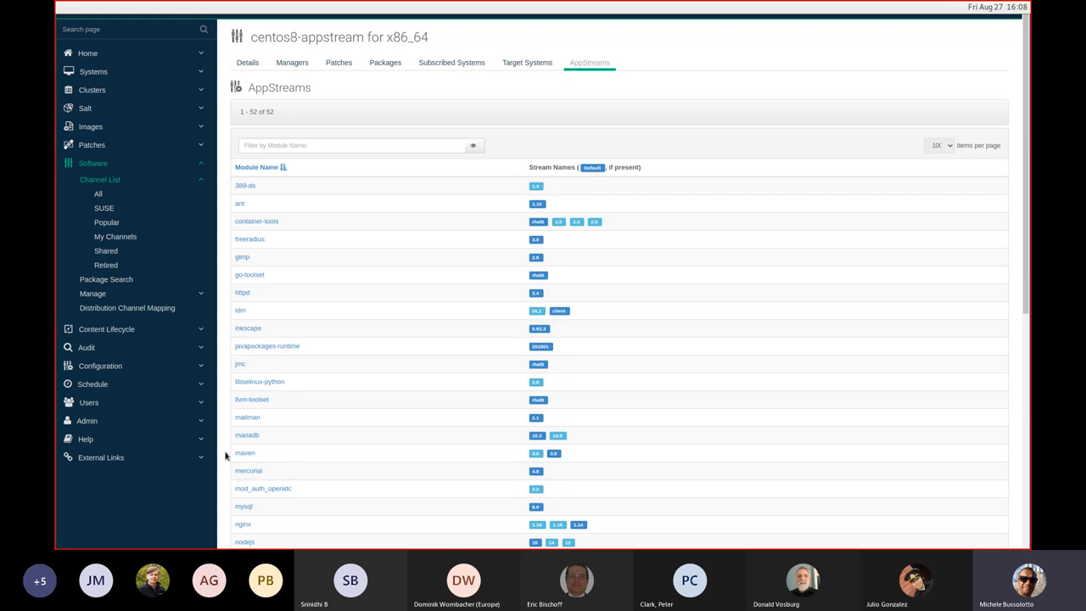
# - Show the maven package search results for centos8-appstream and expand the Channel List sidebar
pyautogui.click(106, 279)
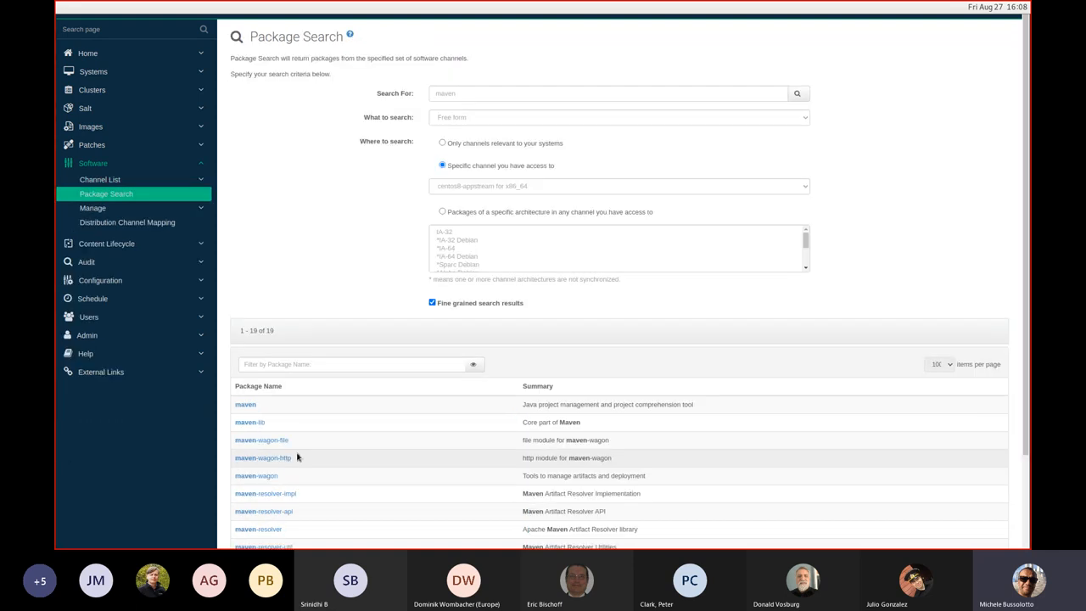
pyautogui.moveTo(452, 458)
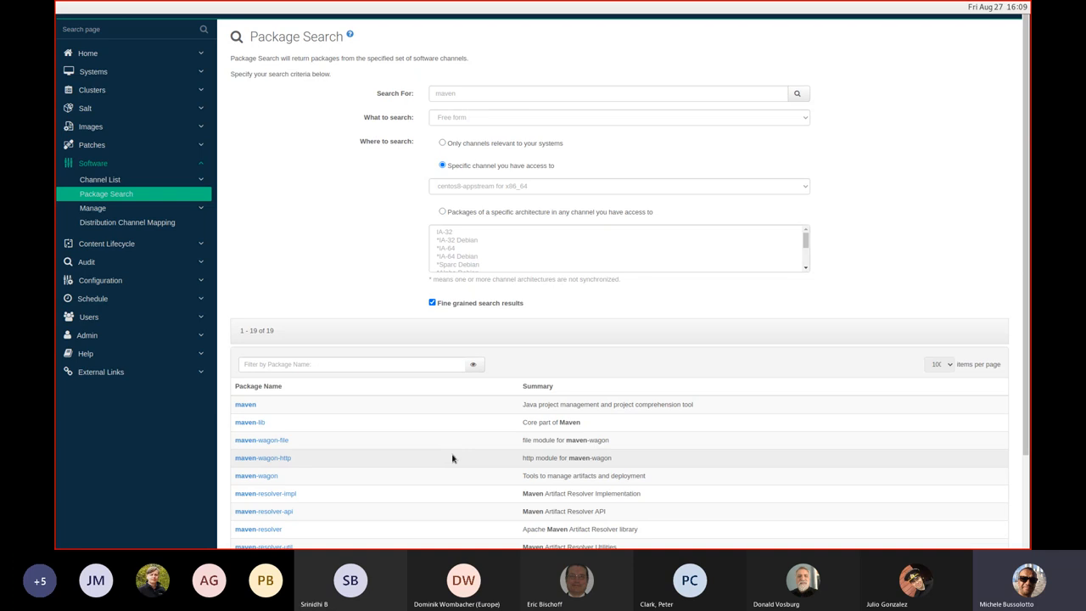
pyautogui.moveTo(412, 422)
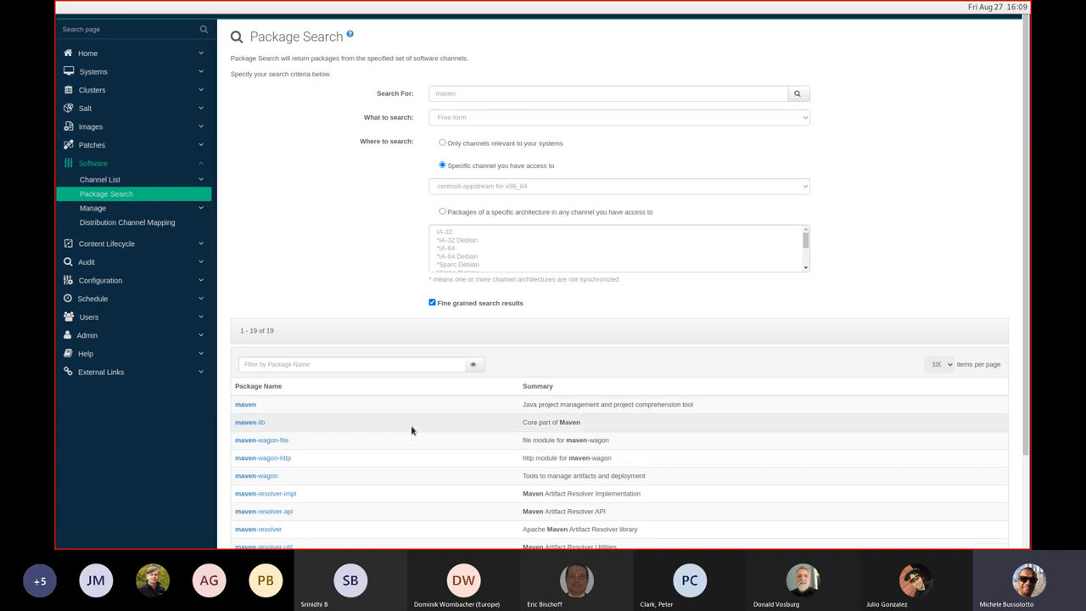
pyautogui.moveTo(419, 448)
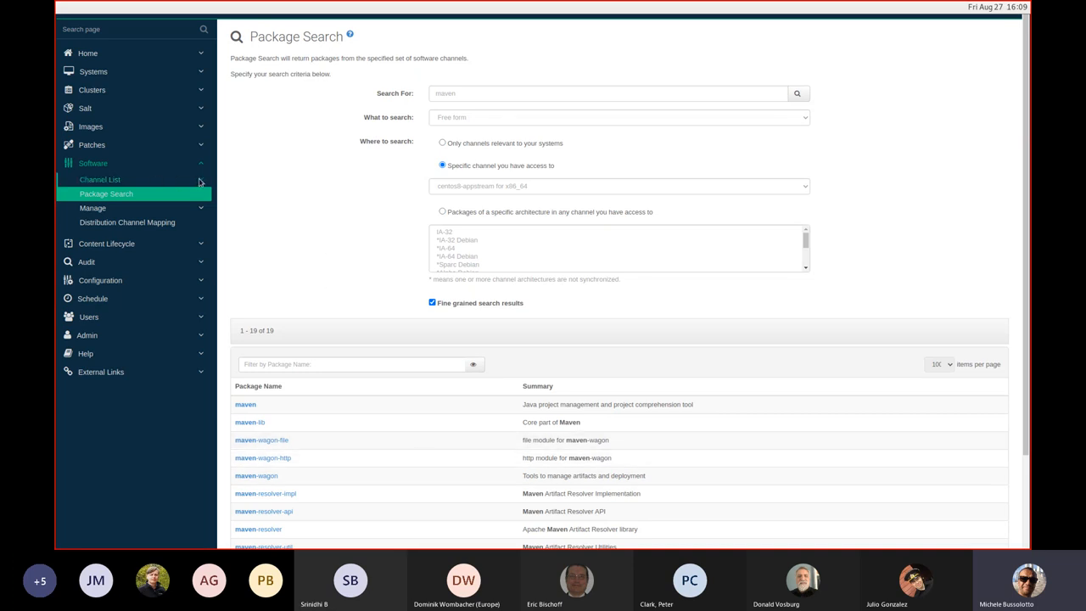
pyautogui.click(100, 179)
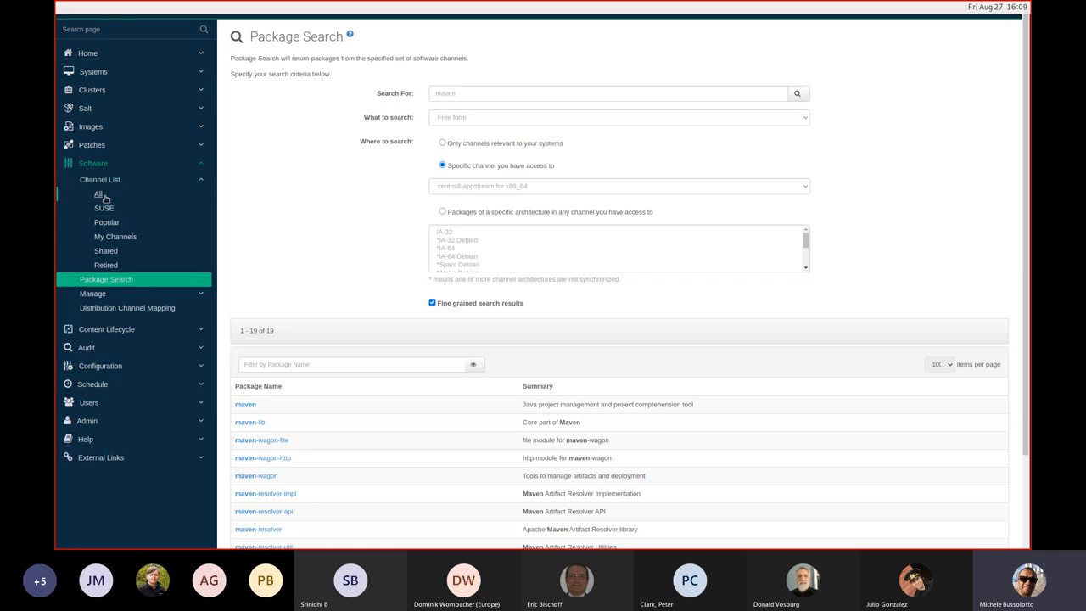
# - From All channels, open centos8-appstream for x86_64 and view its 52 AppStreams modules
pyautogui.click(97, 195)
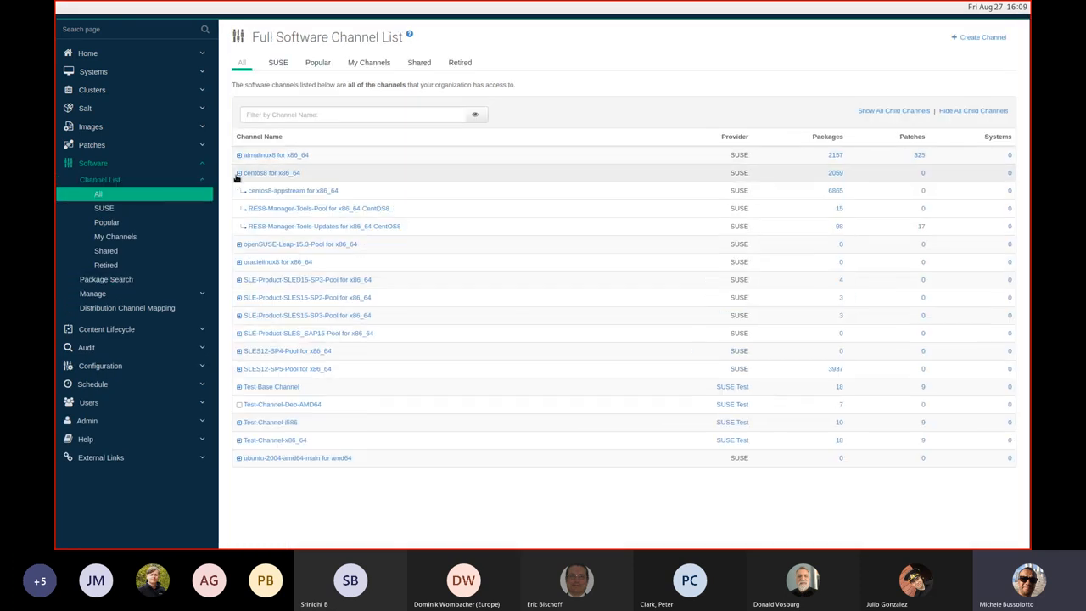
pyautogui.click(293, 190)
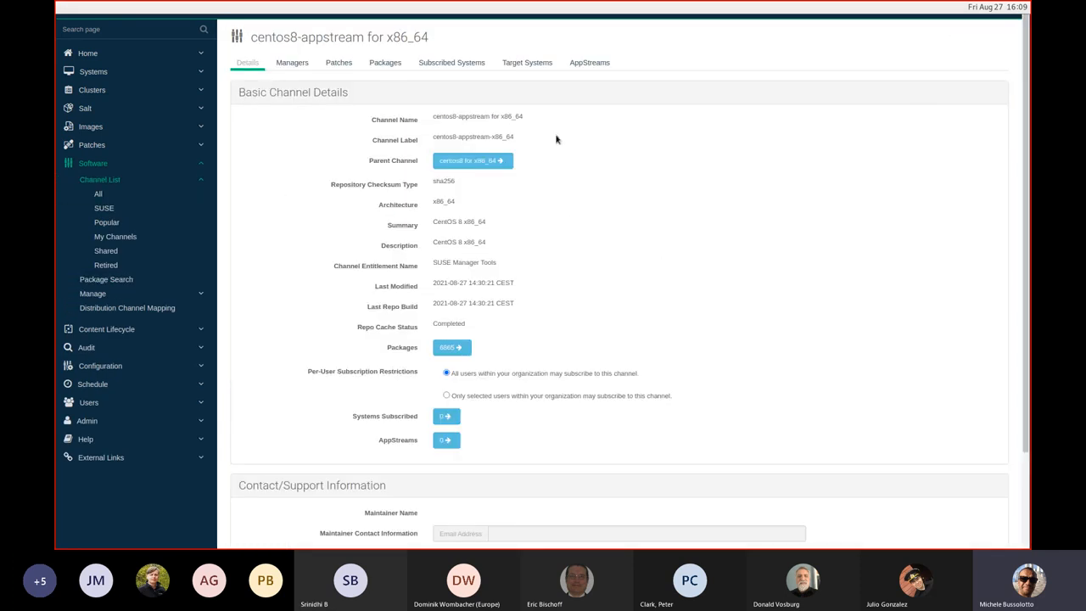
pyautogui.click(589, 62)
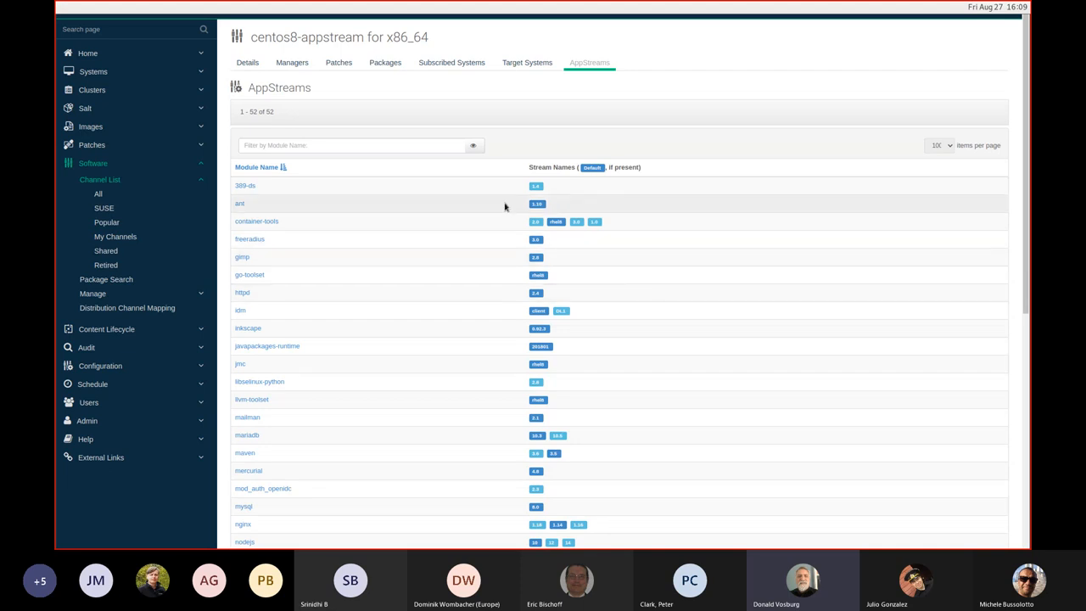
pyautogui.moveTo(574, 139)
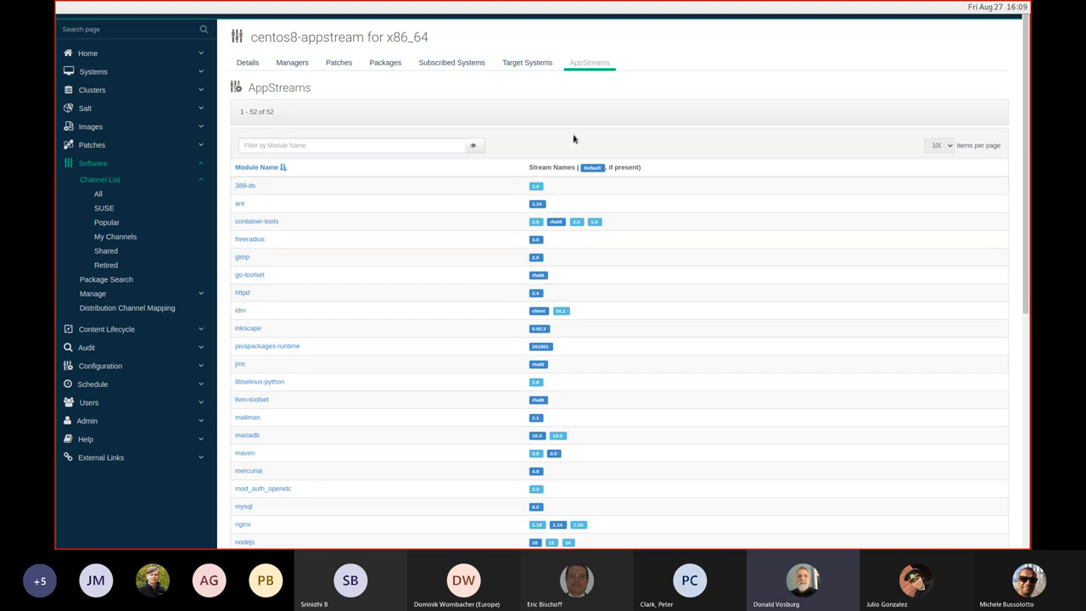
pyautogui.moveTo(559, 135)
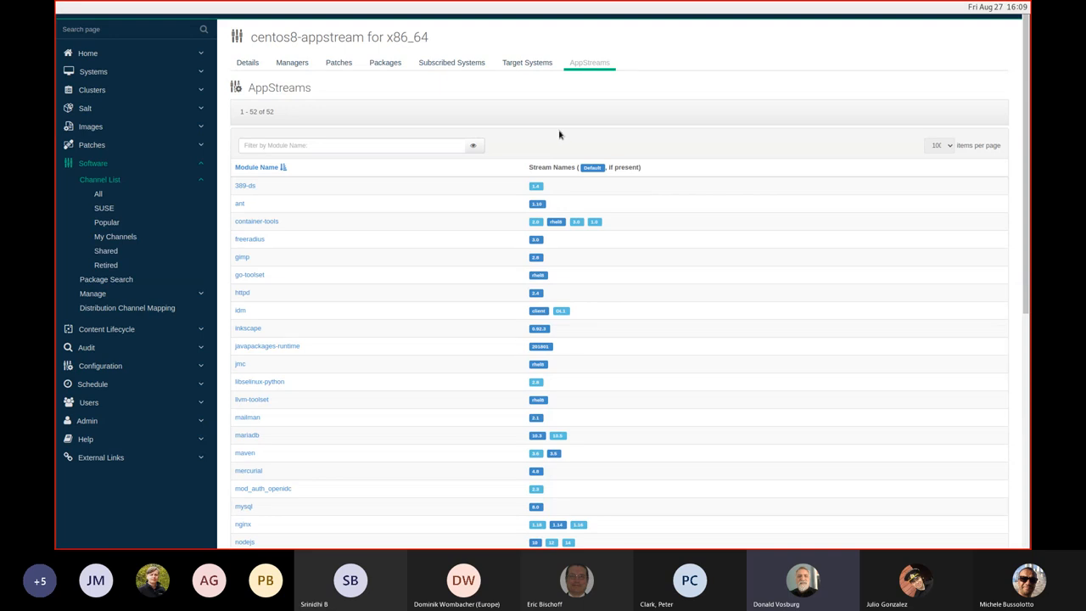